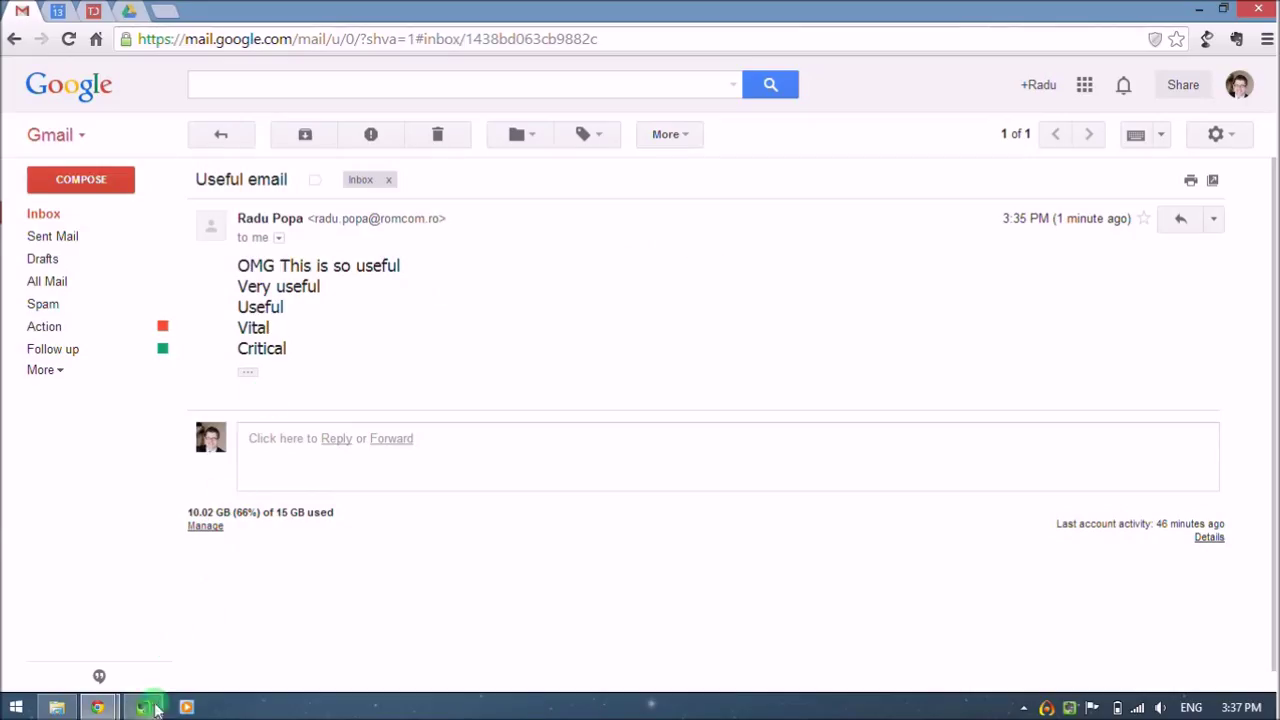
- Switch to Evernote and show the empty .Inbox notebook
click(142, 708)
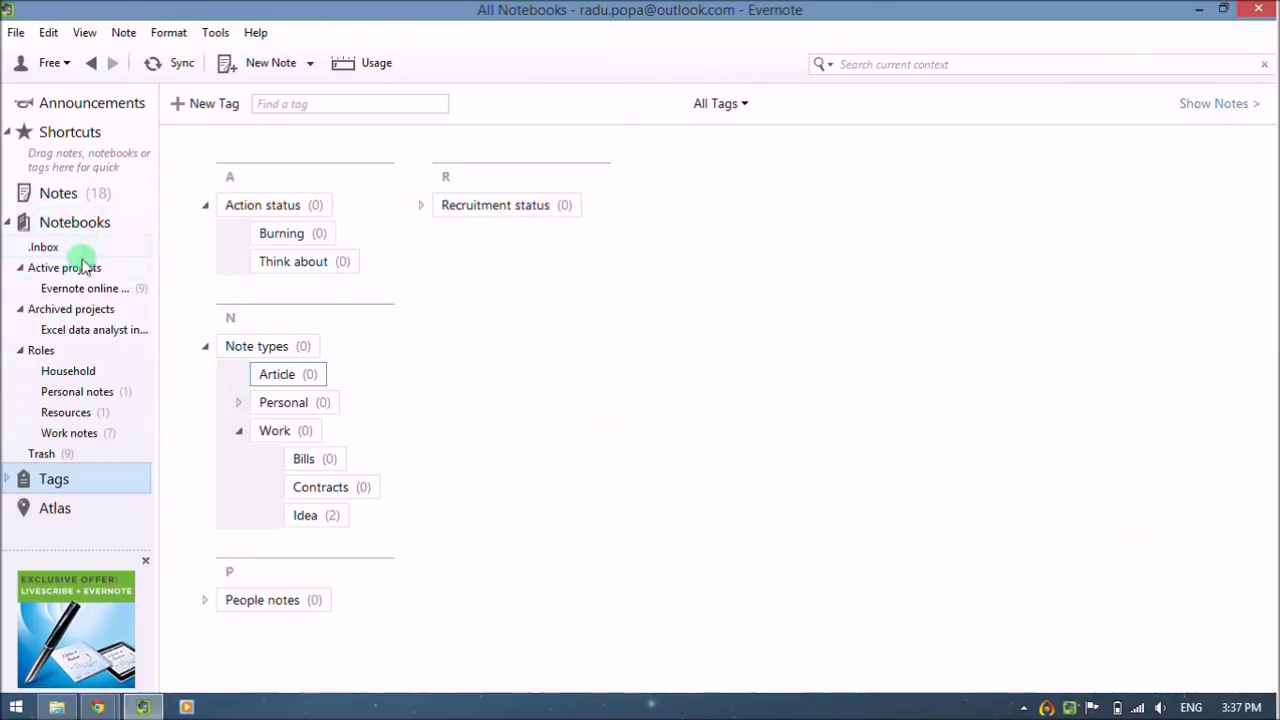
click(44, 248)
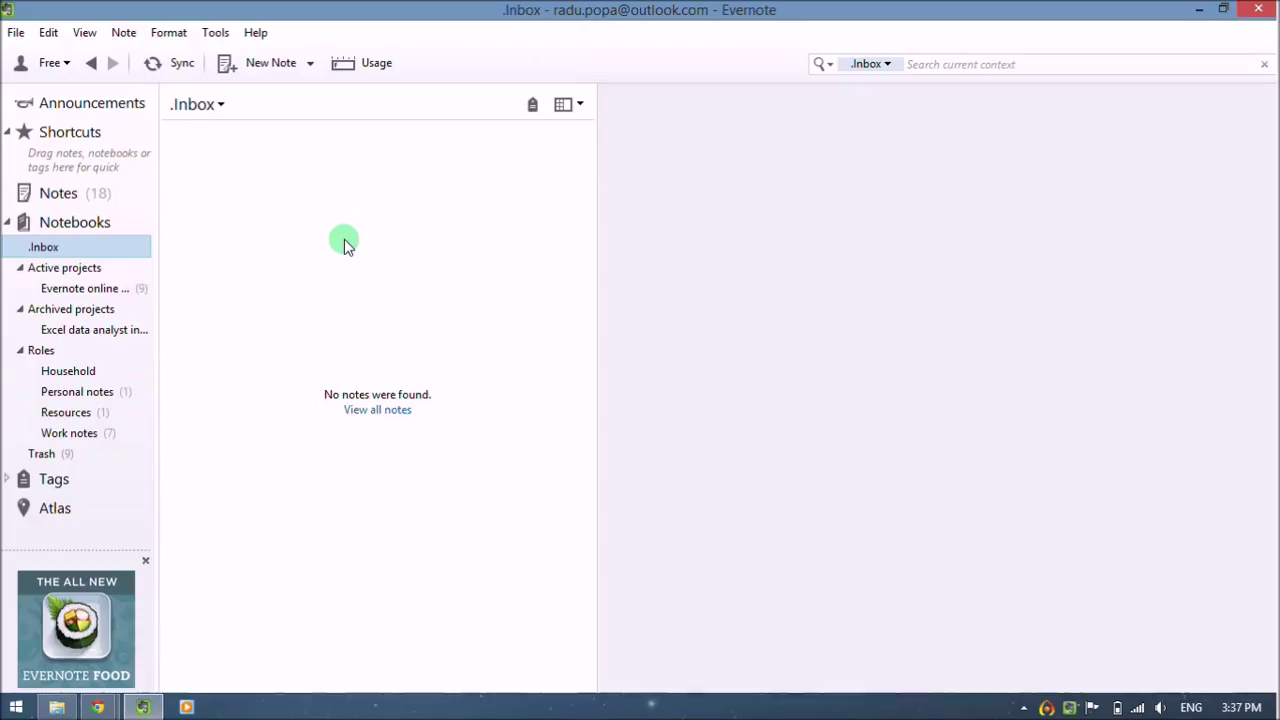
mouse_move(96, 248)
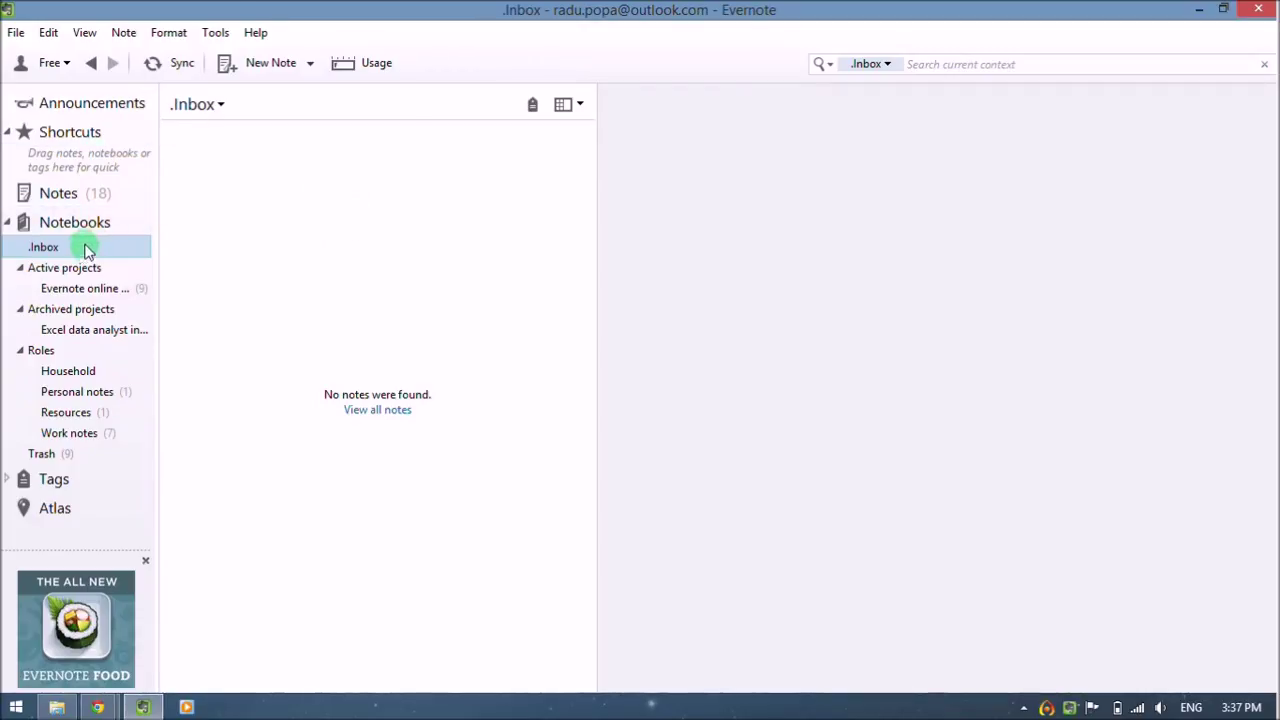
- Copy the 'Email notes to' address from Account Info and return to the Gmail message
click(216, 32)
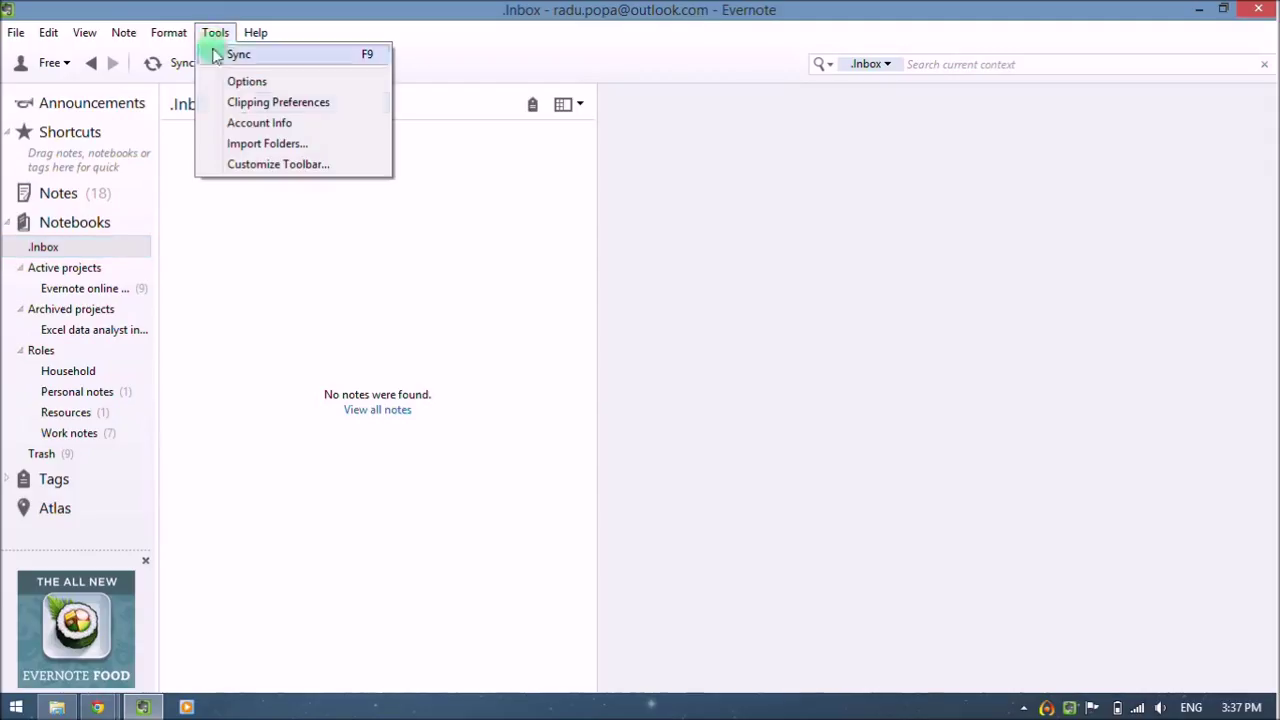
click(260, 122)
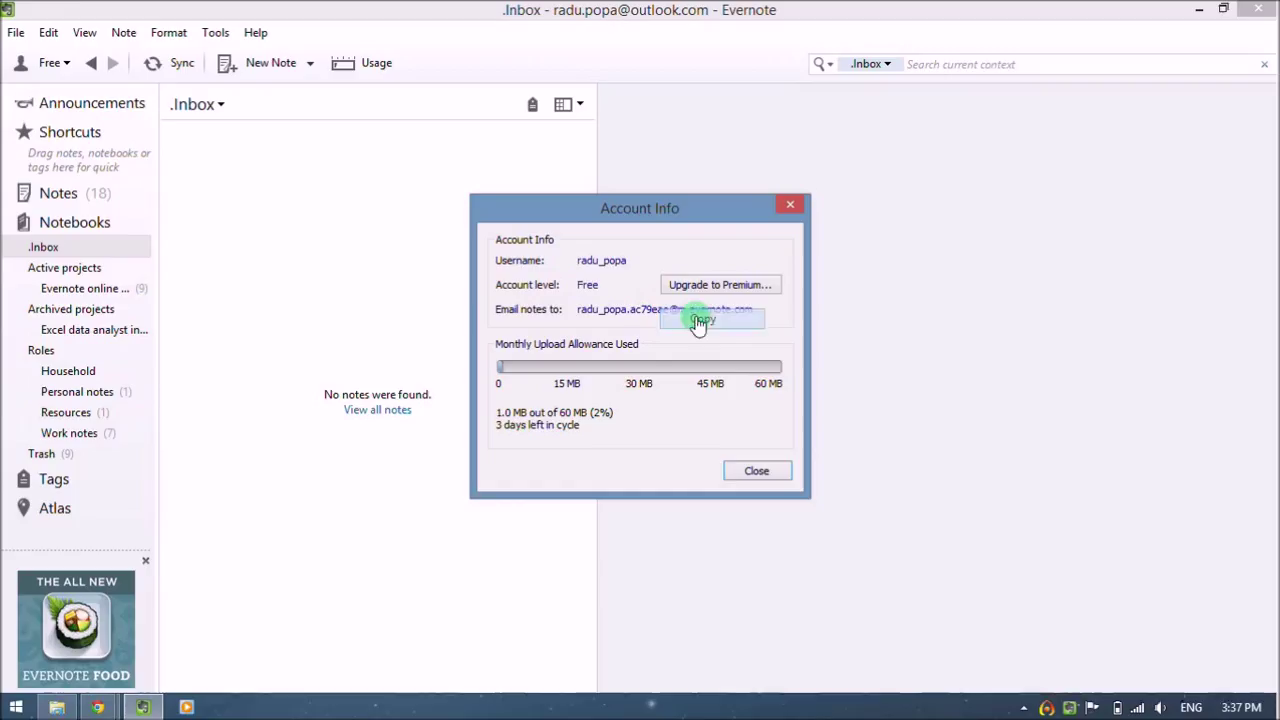
click(756, 470)
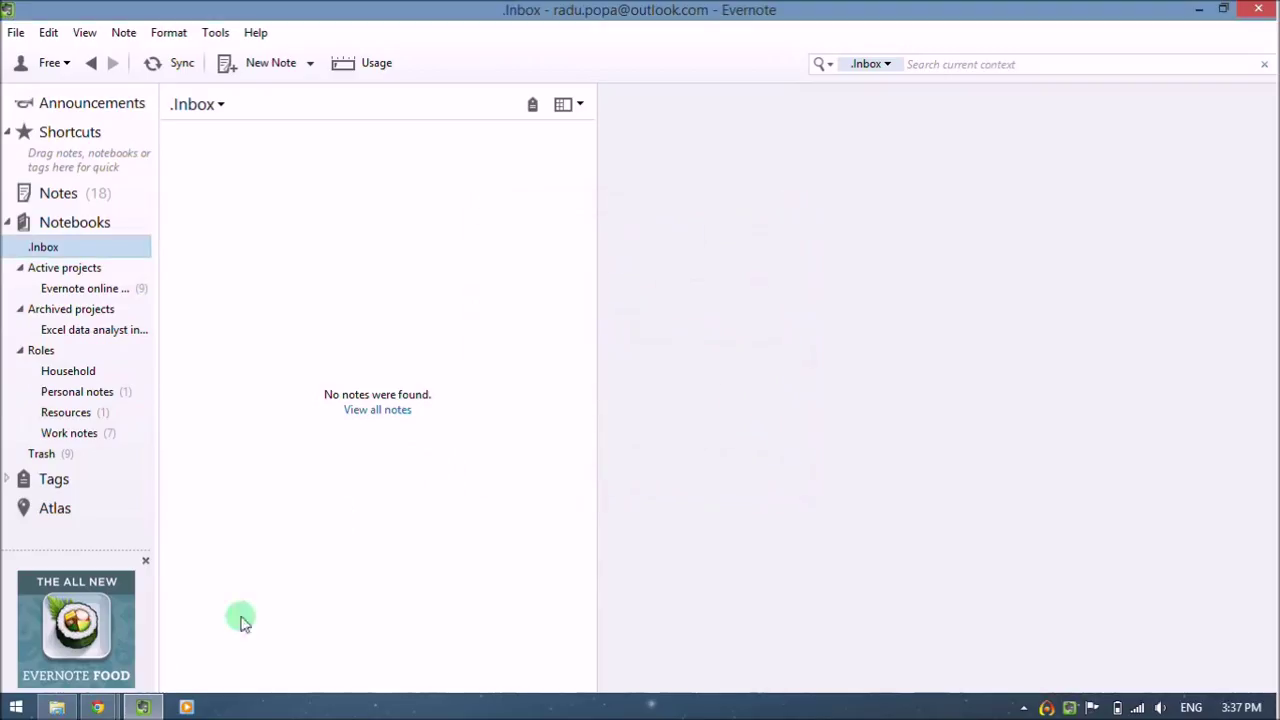
click(96, 708)
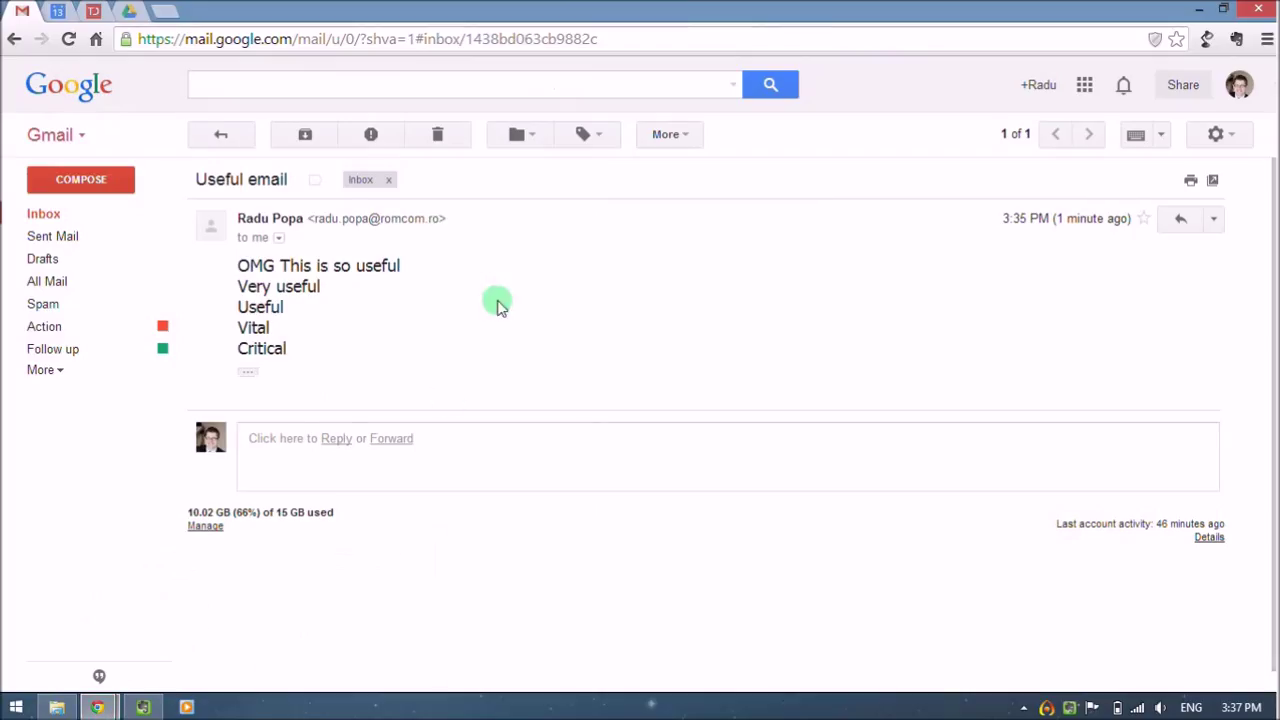
- Start a forward of the Useful email addressed to the Evernote upload address
click(1212, 218)
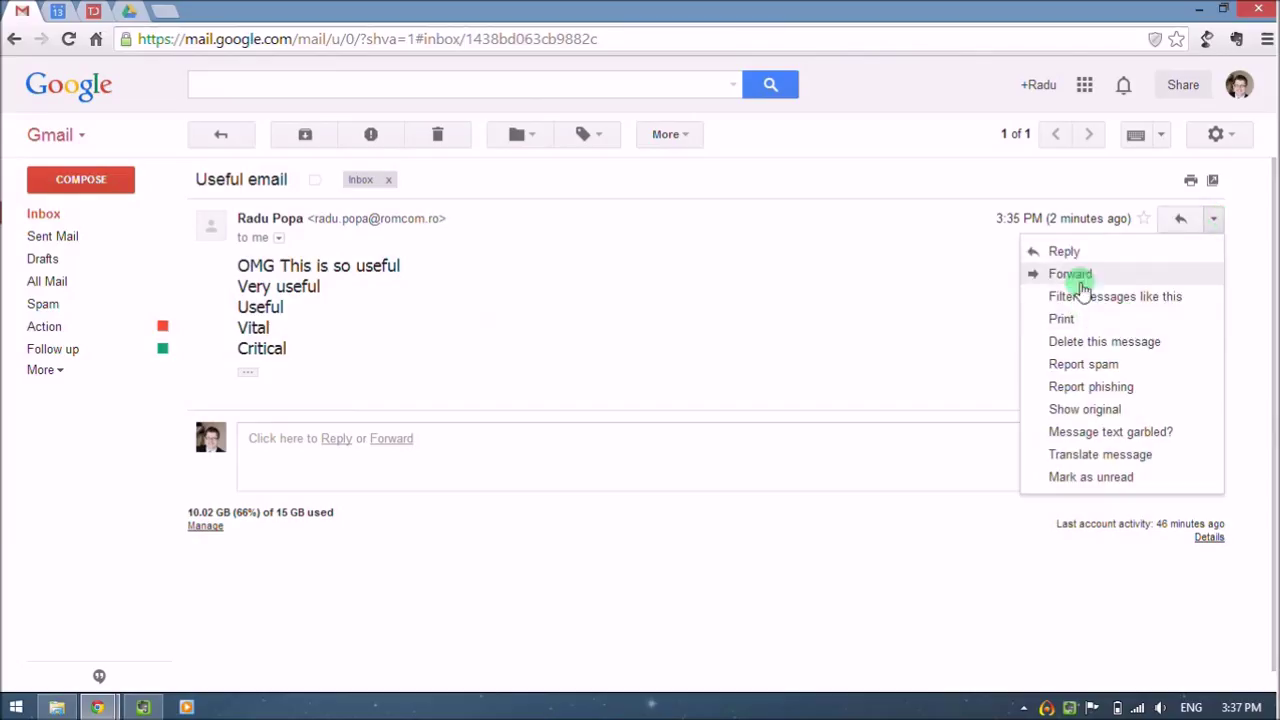
click(1070, 272)
text(Evernote upload)
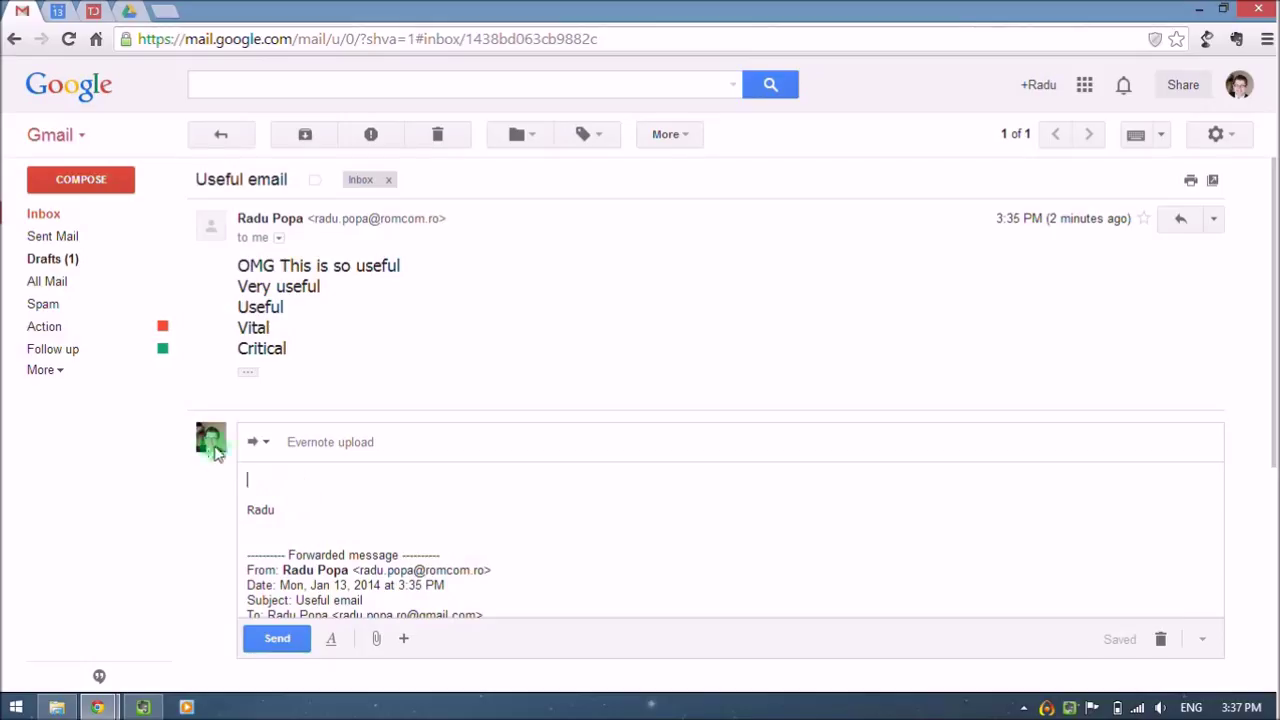
click(264, 442)
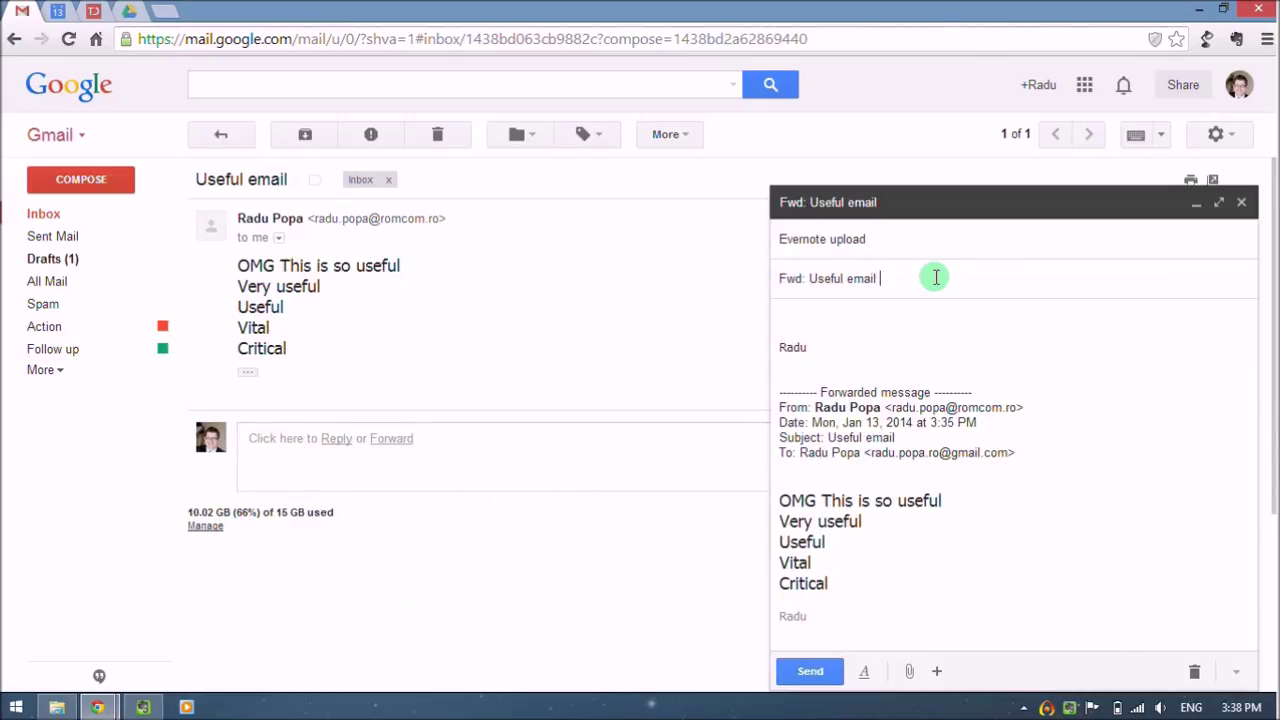
text(@)
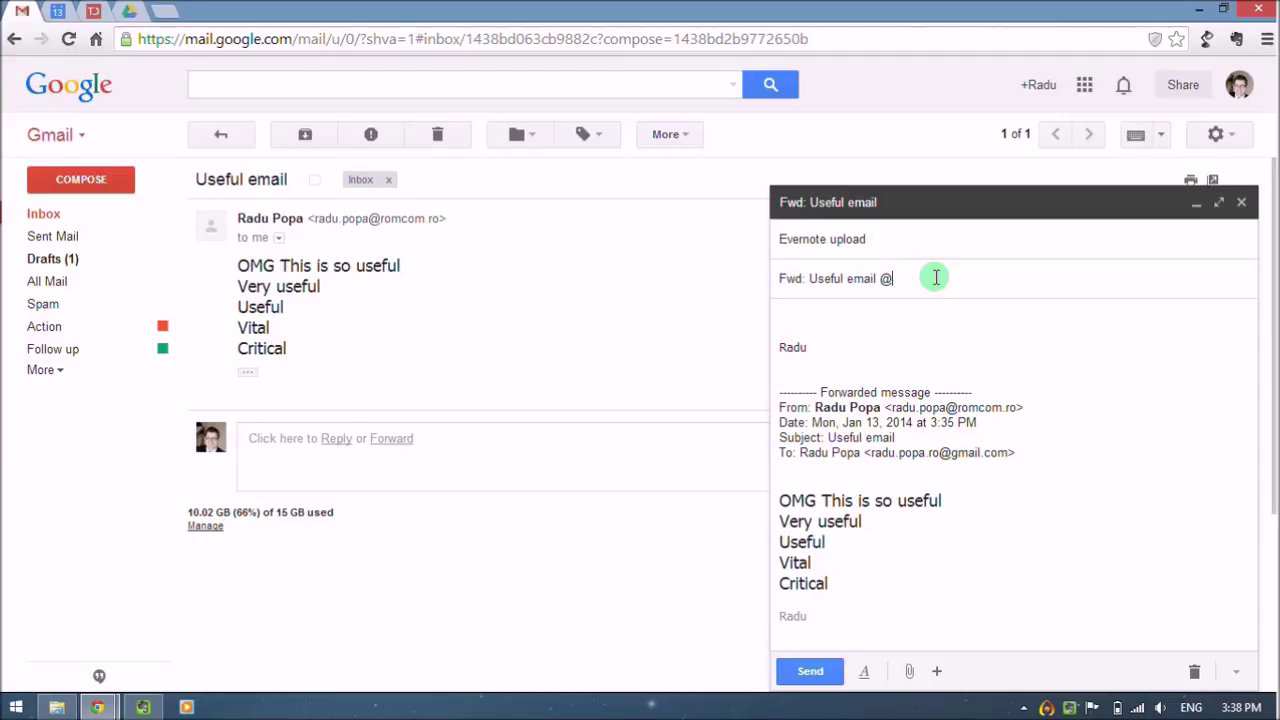
text(Resources)
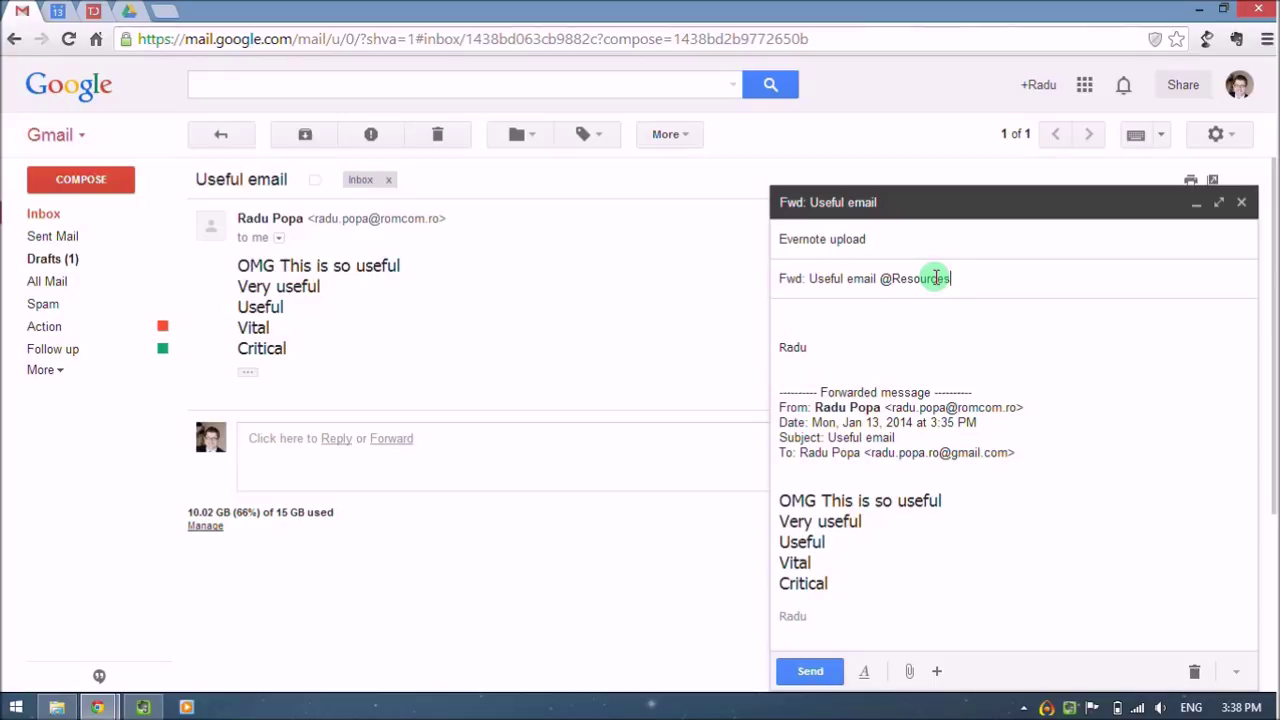
text(#)
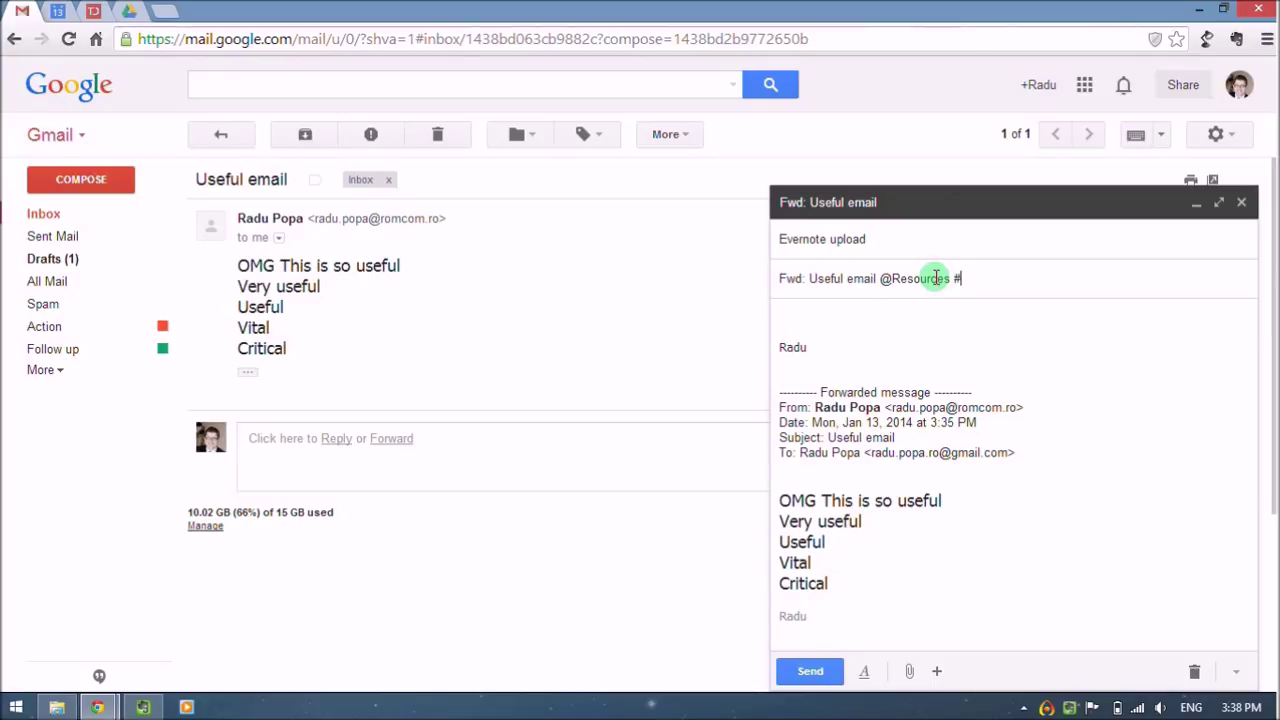
text(Article)
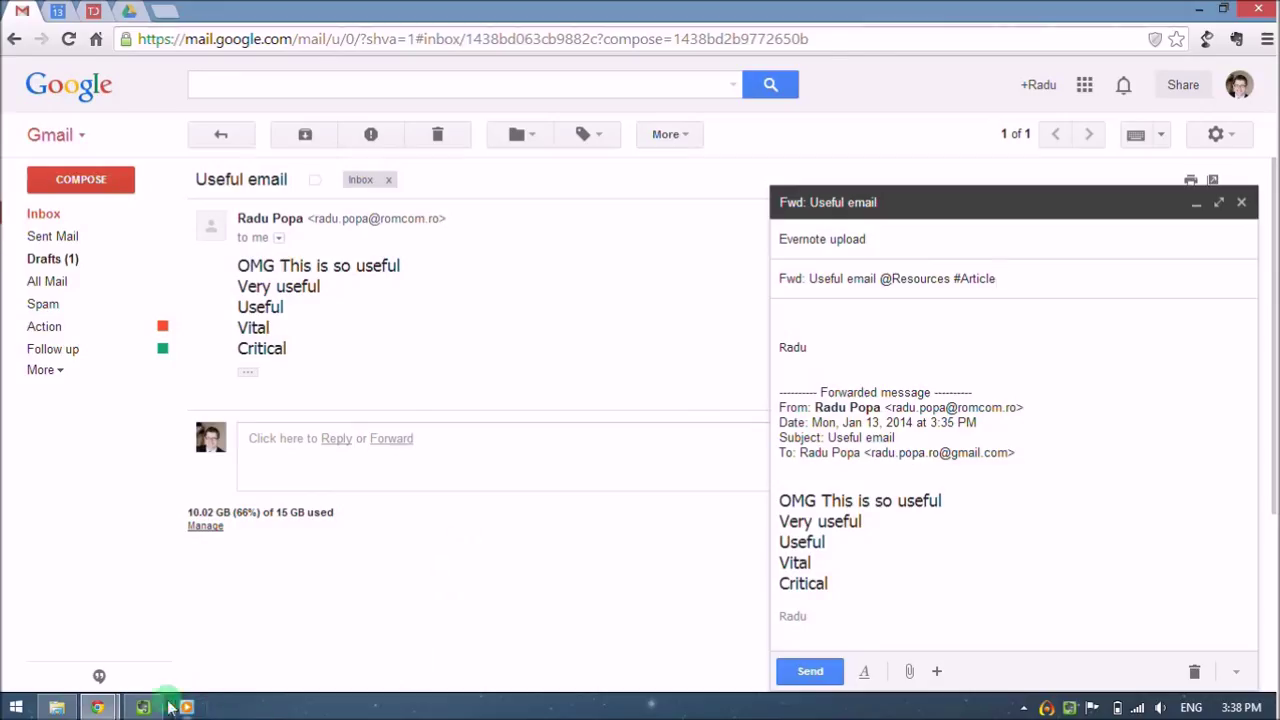
click(144, 708)
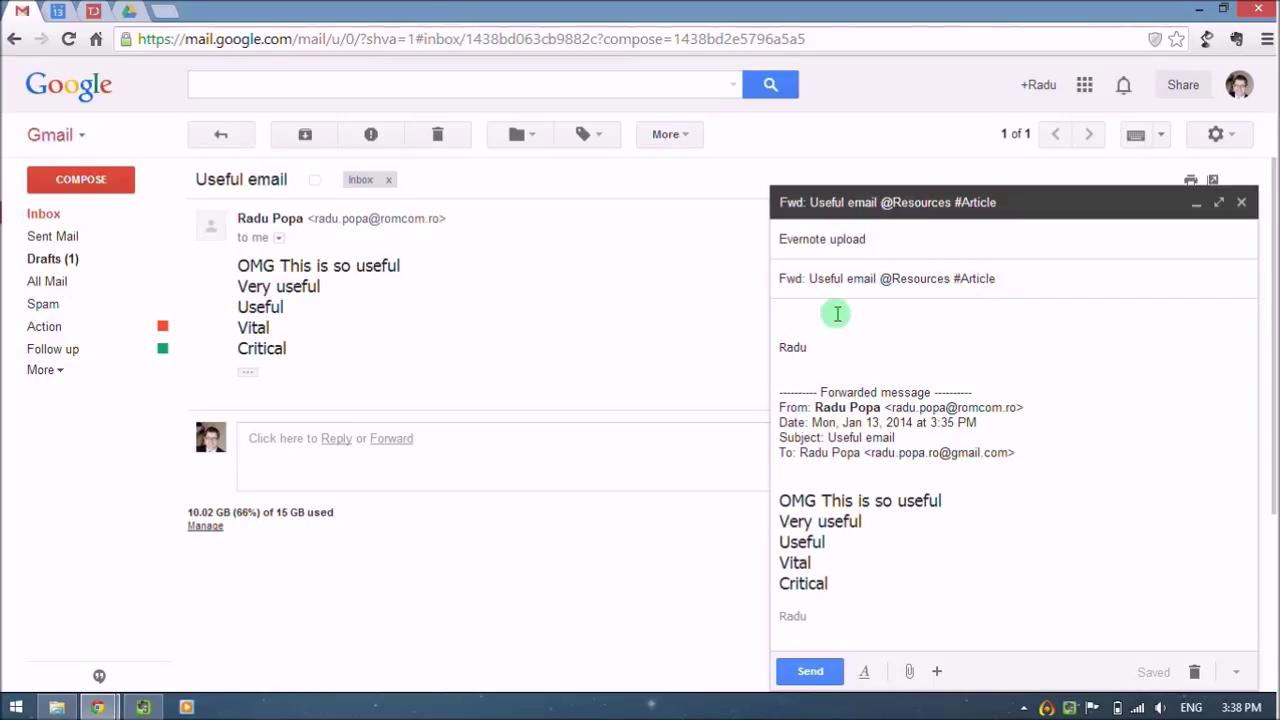
- Send the forward to Evernote, return to the inbox, and switch to Evernote
click(810, 672)
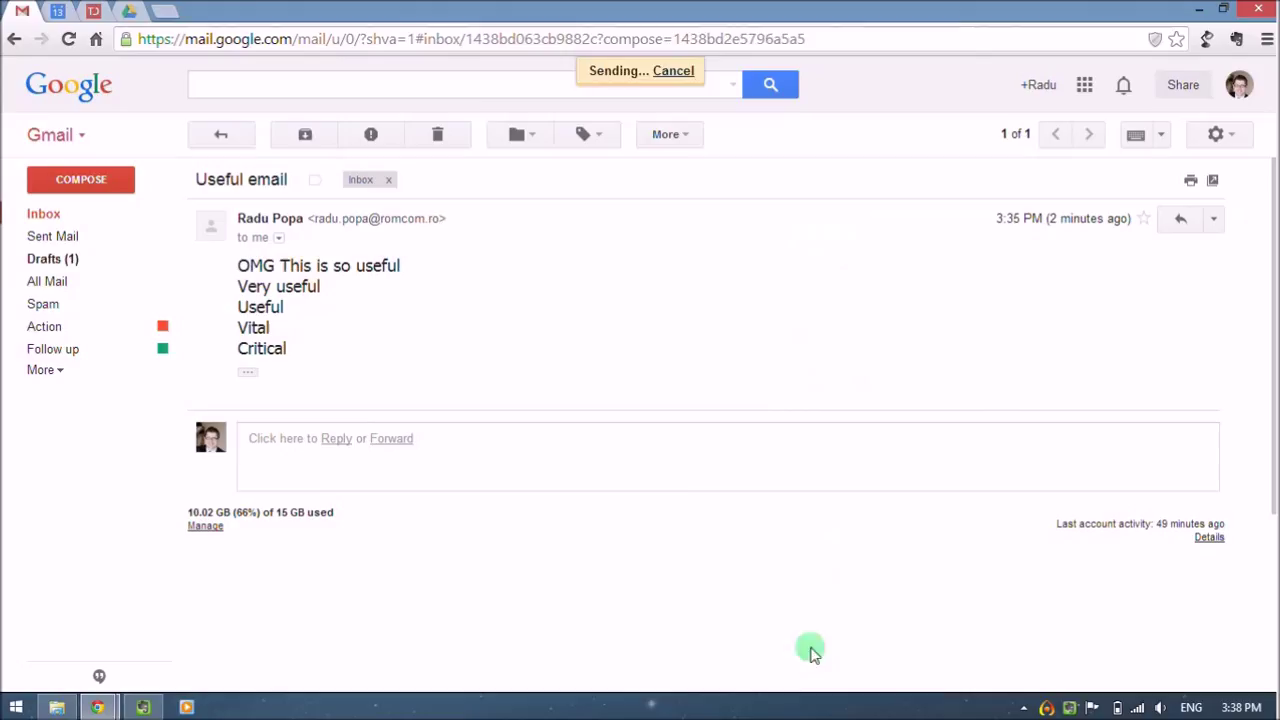
click(44, 212)
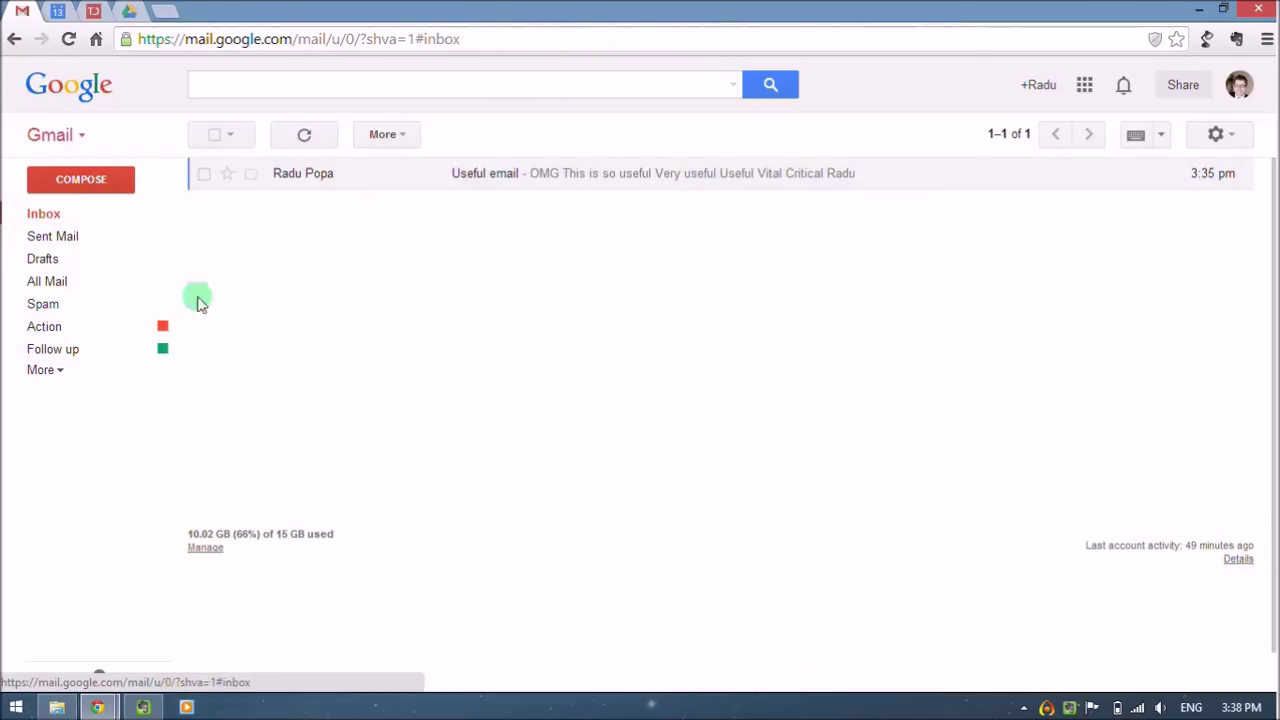
click(142, 708)
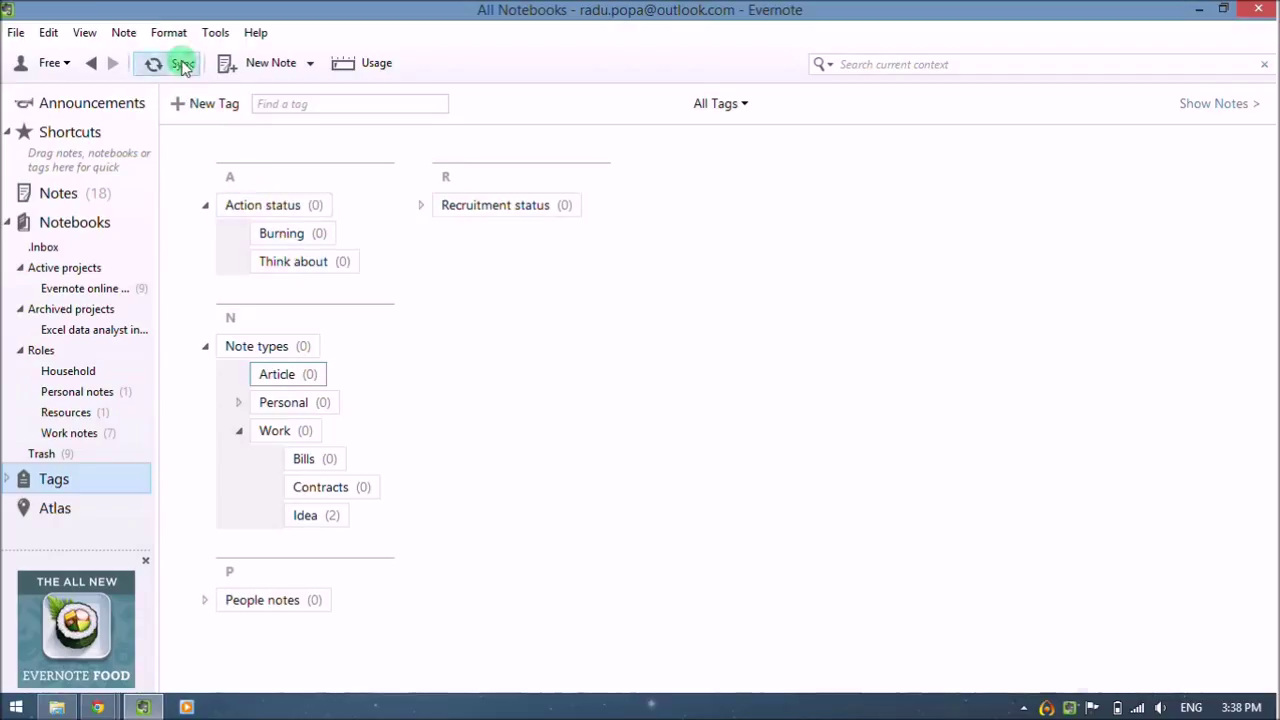
- Sync until 'Fwd: Useful email' appears, then check it sits in Resources tagged Article
click(168, 62)
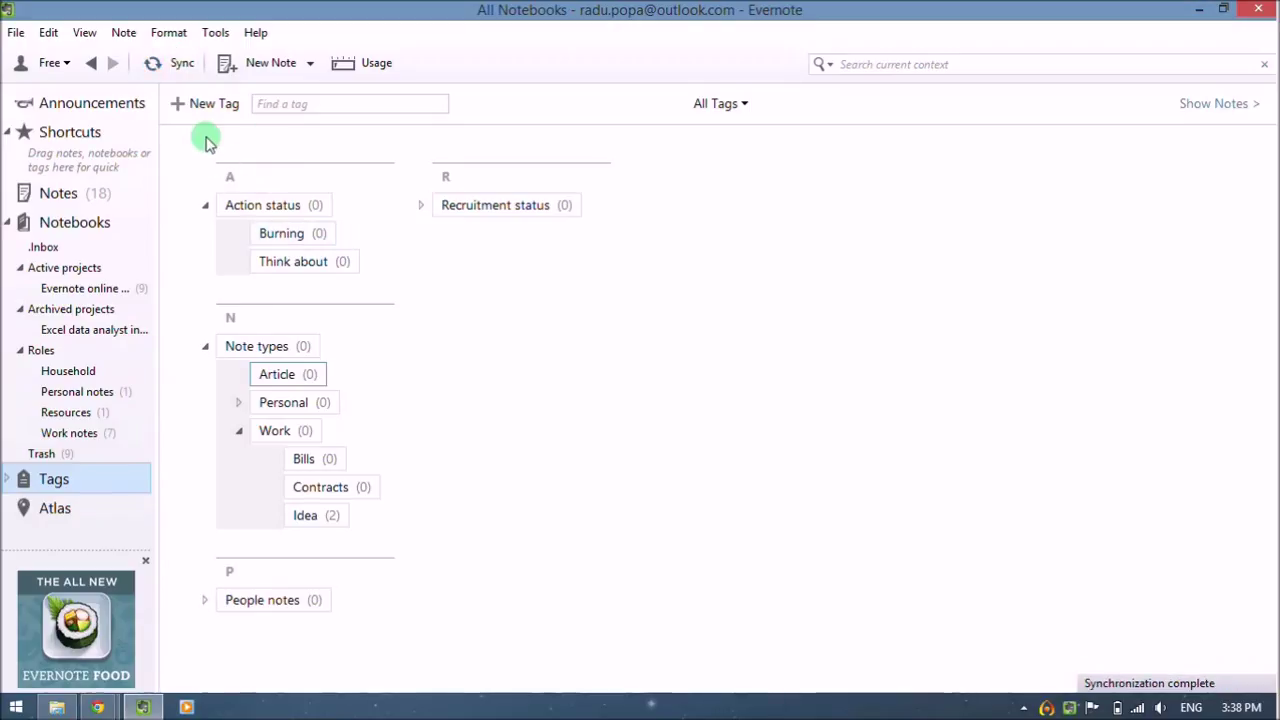
click(58, 192)
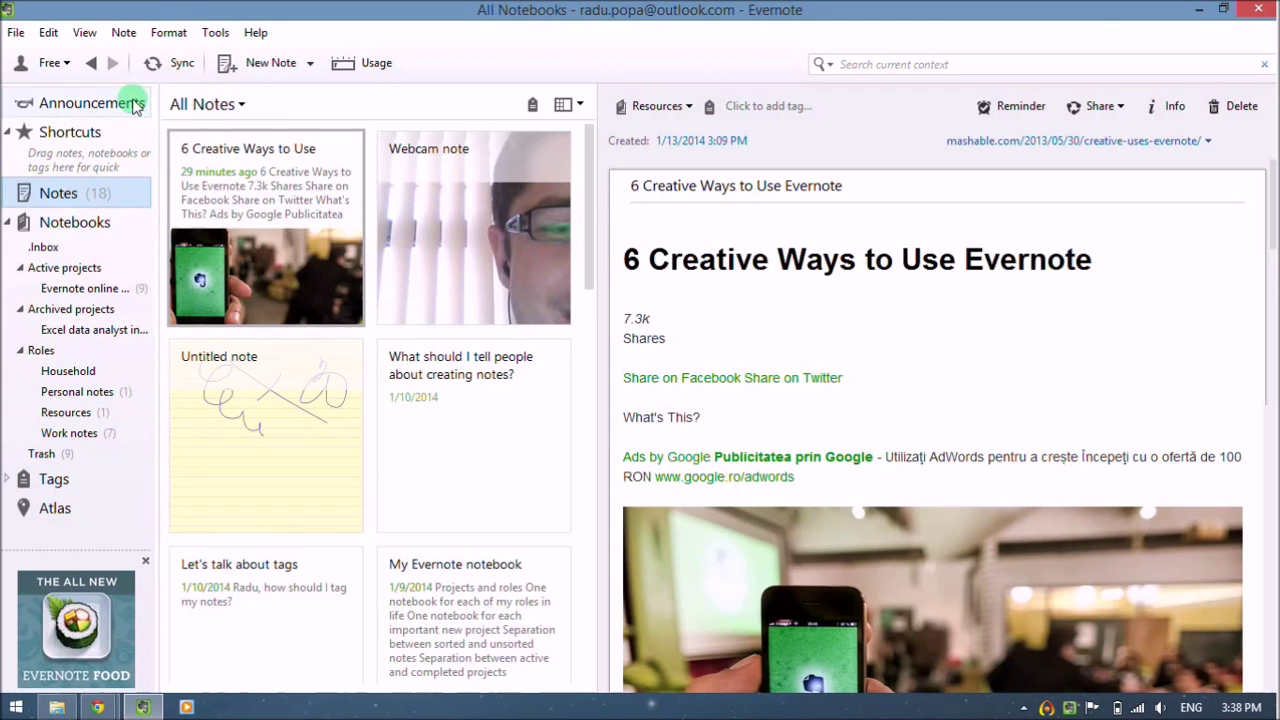
click(180, 62)
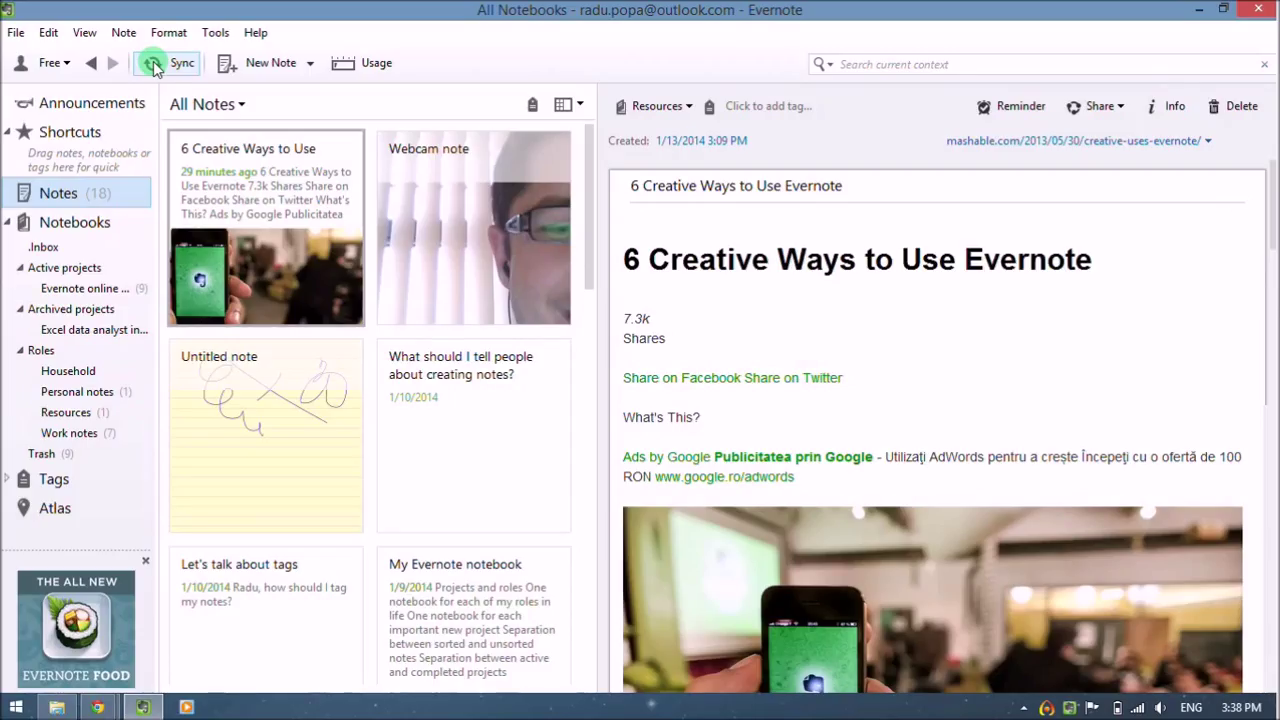
click(156, 62)
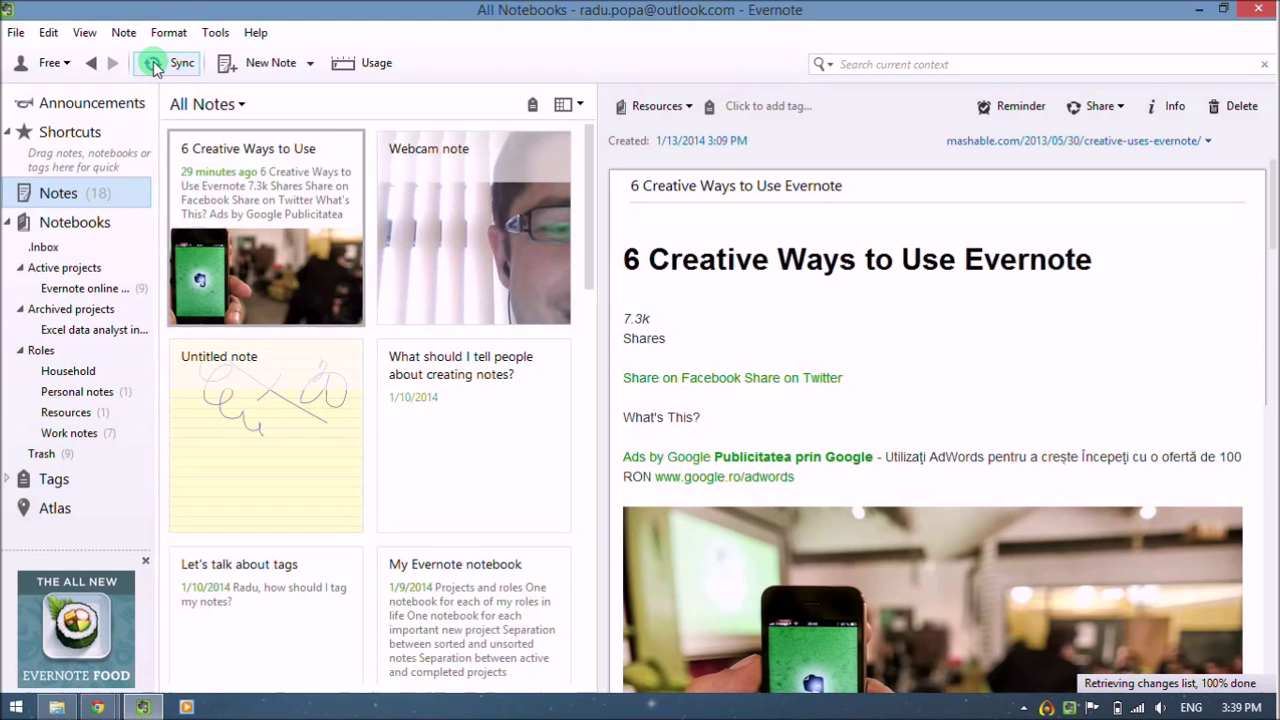
click(168, 62)
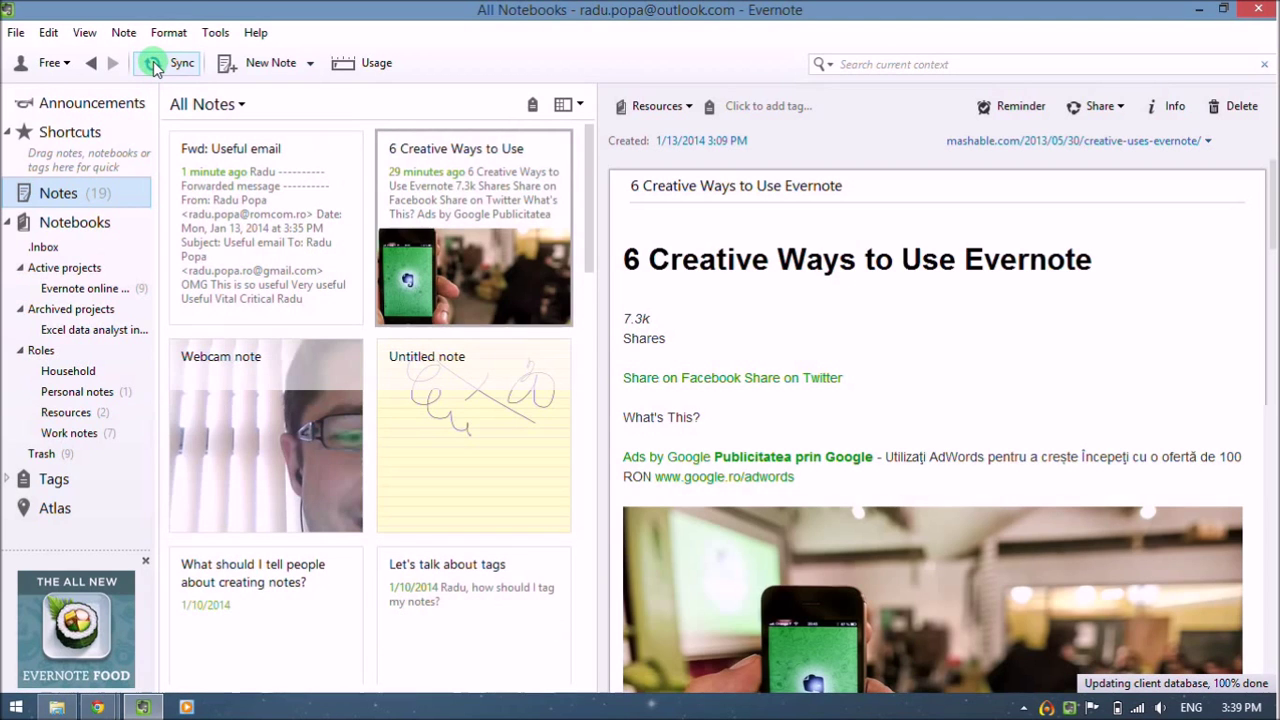
click(182, 62)
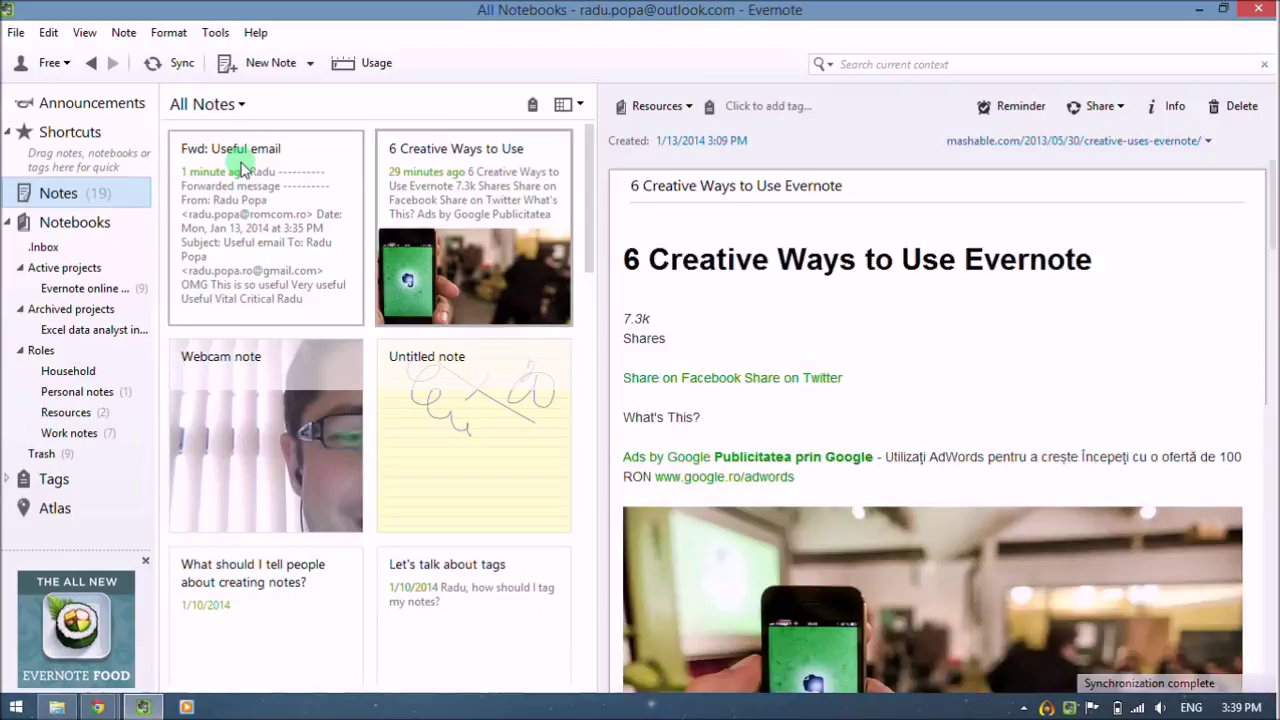
click(264, 224)
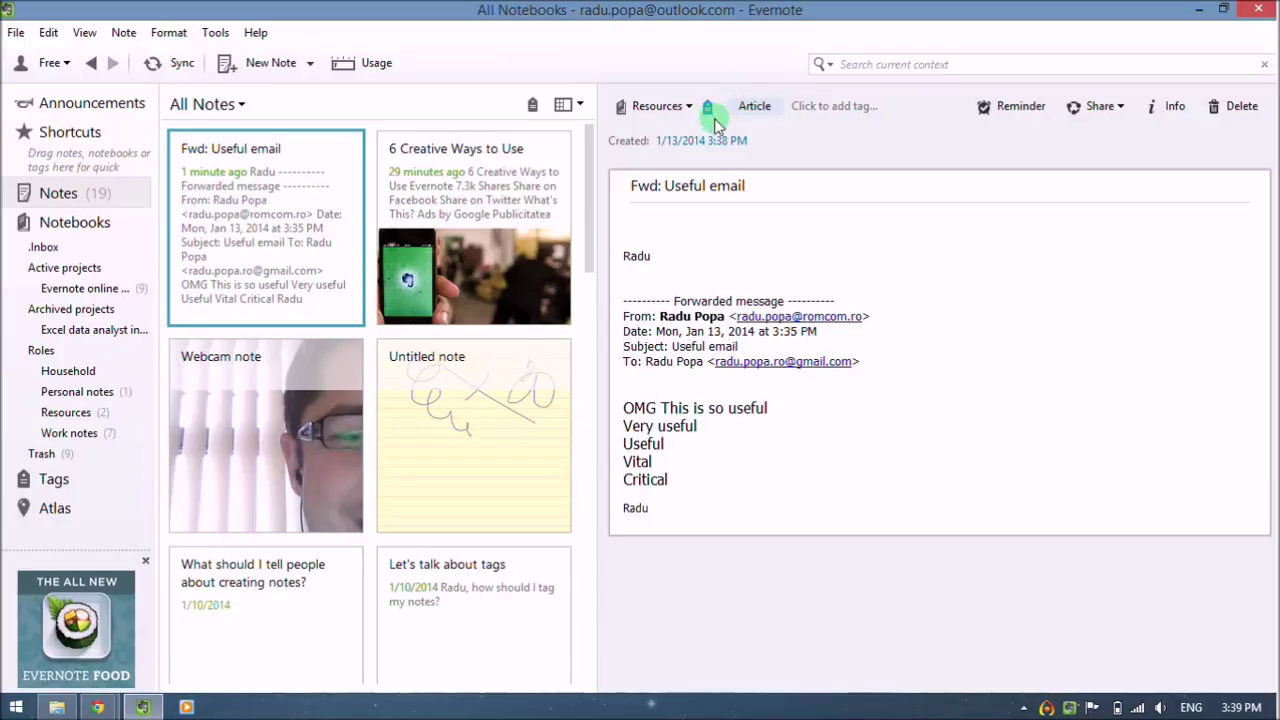
mouse_move(300, 404)
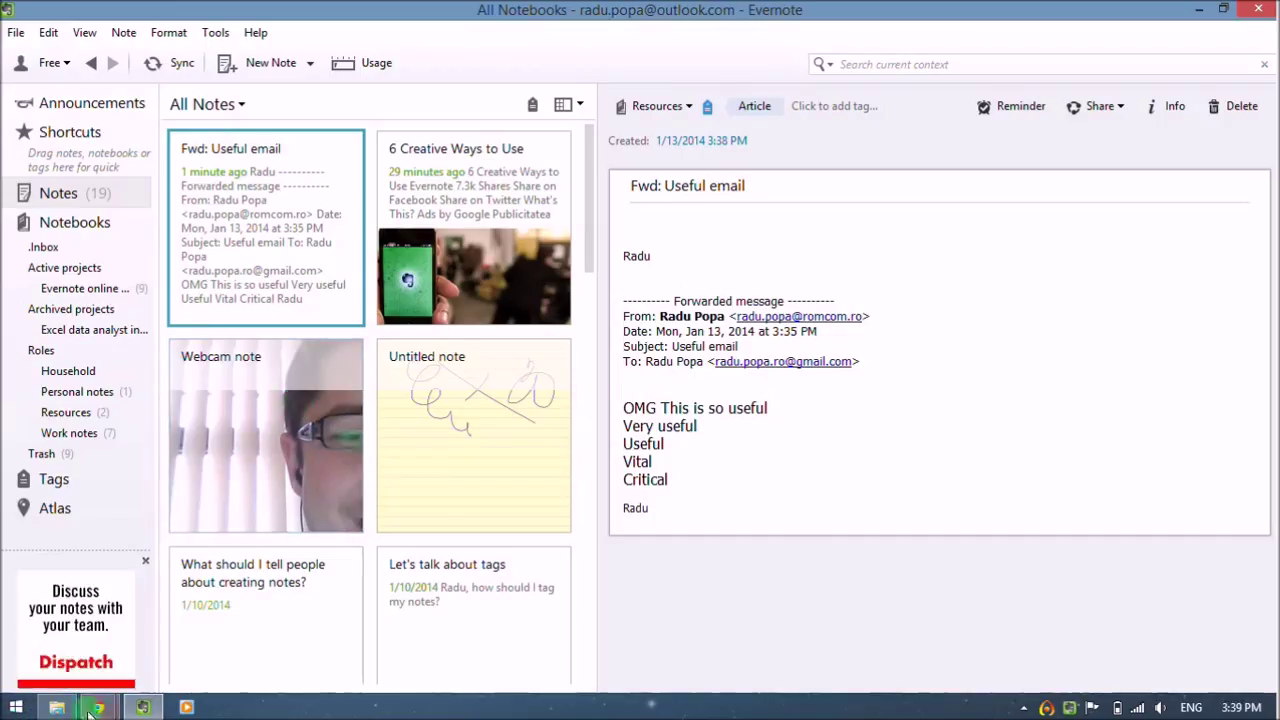
click(96, 708)
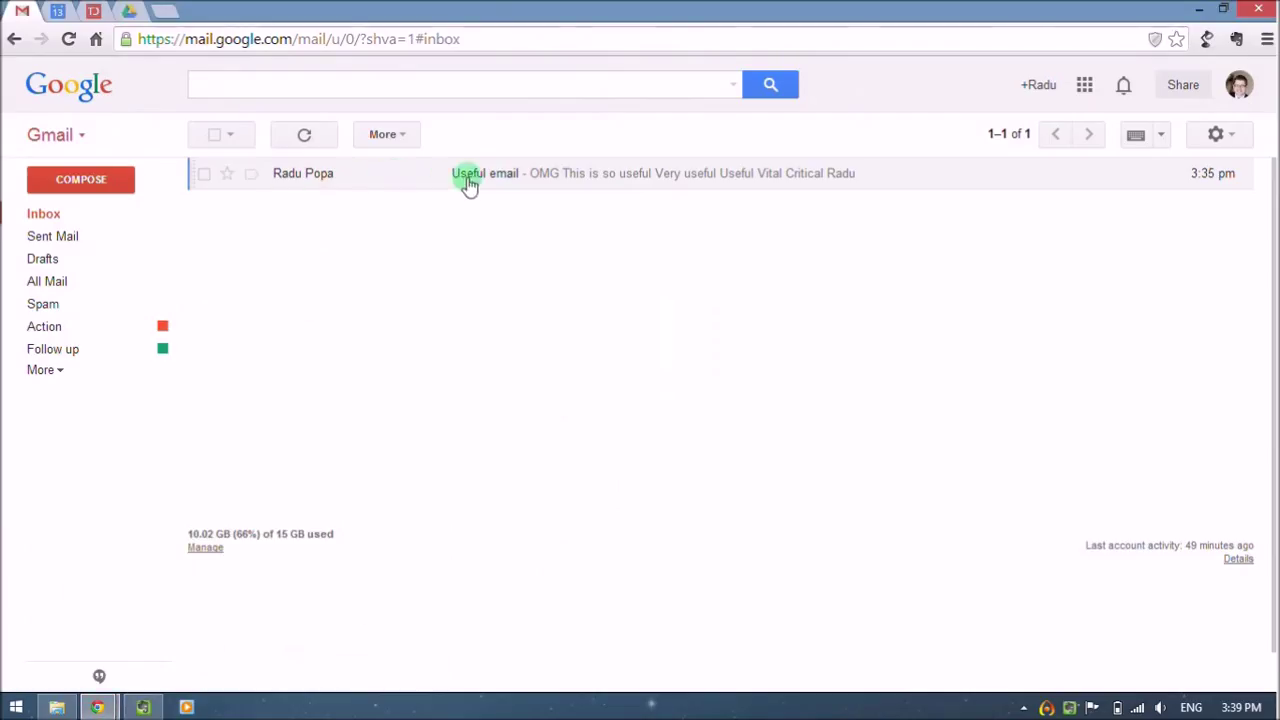
click(470, 172)
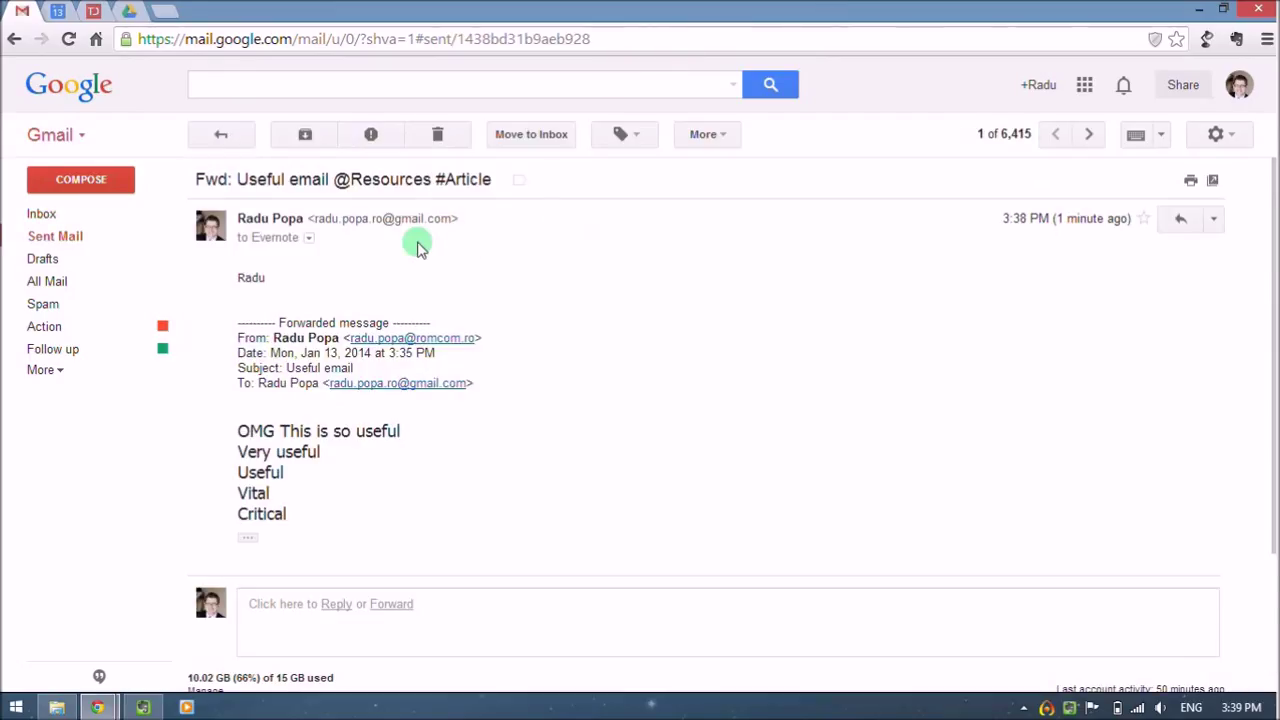
double_click(390, 180)
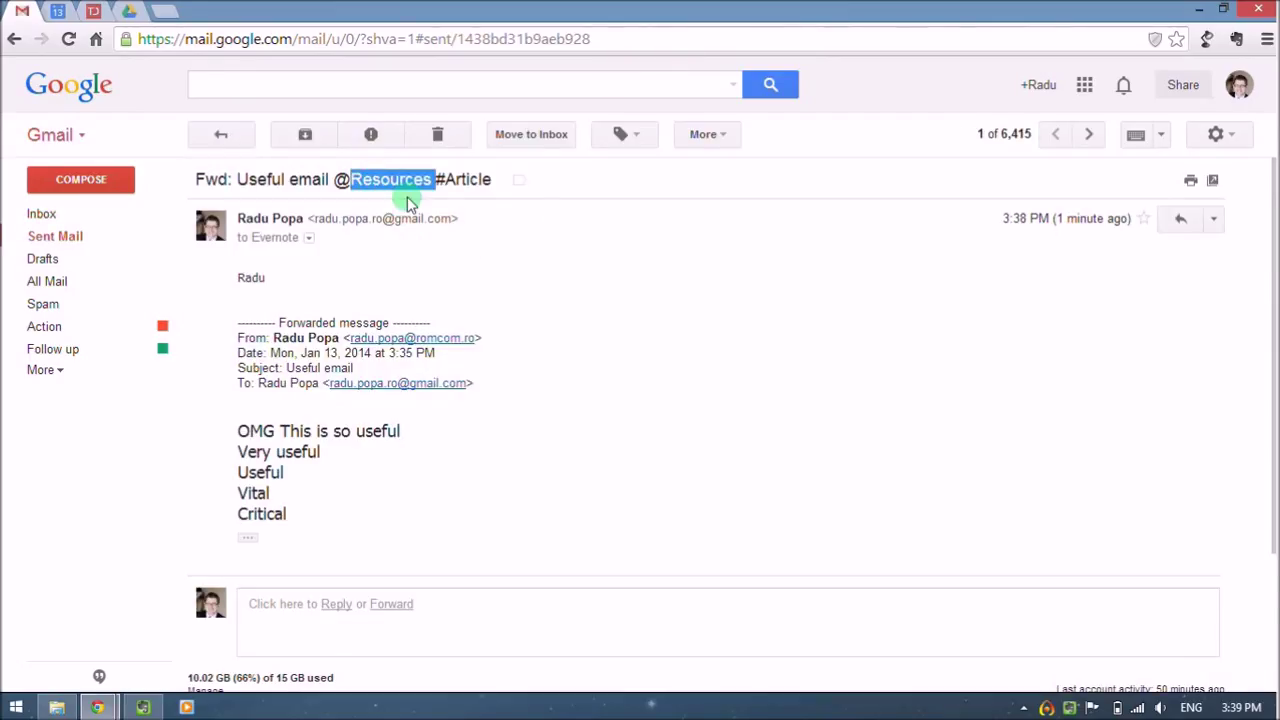
mouse_move(384, 172)
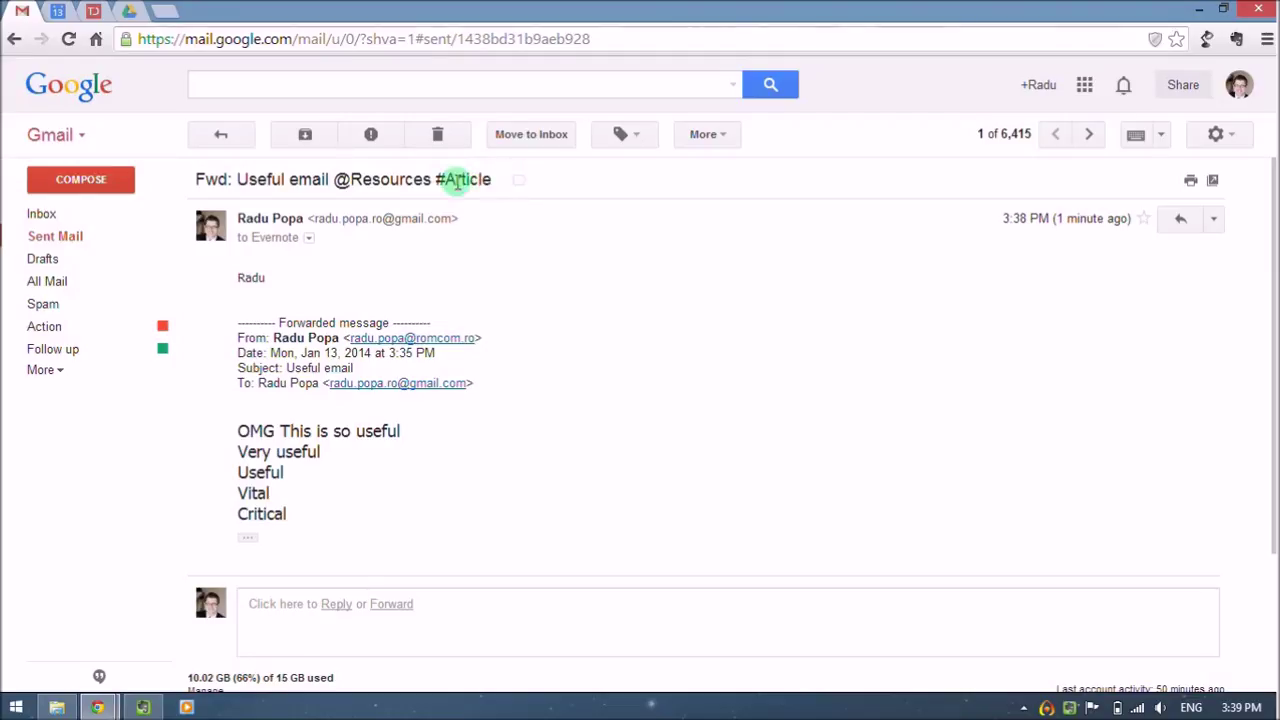
triple_click(344, 180)
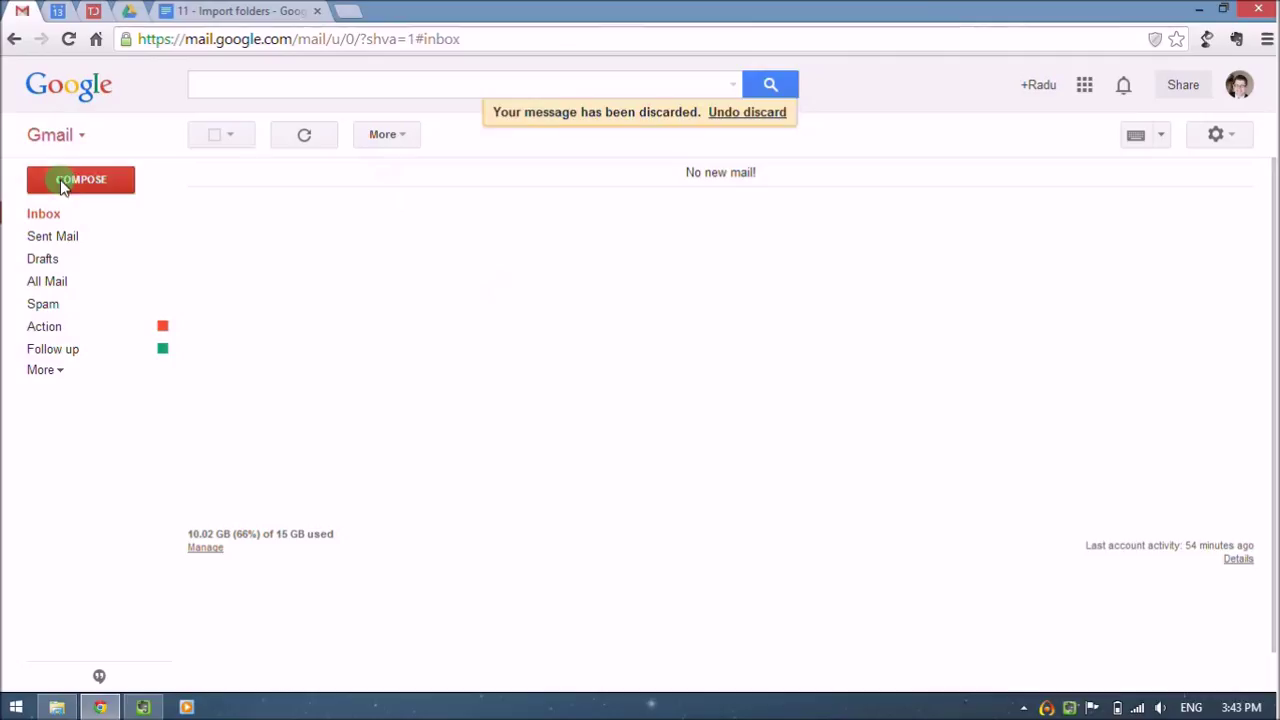
- Compose a new message with 'Evernote upload' in the Bcc field
click(80, 180)
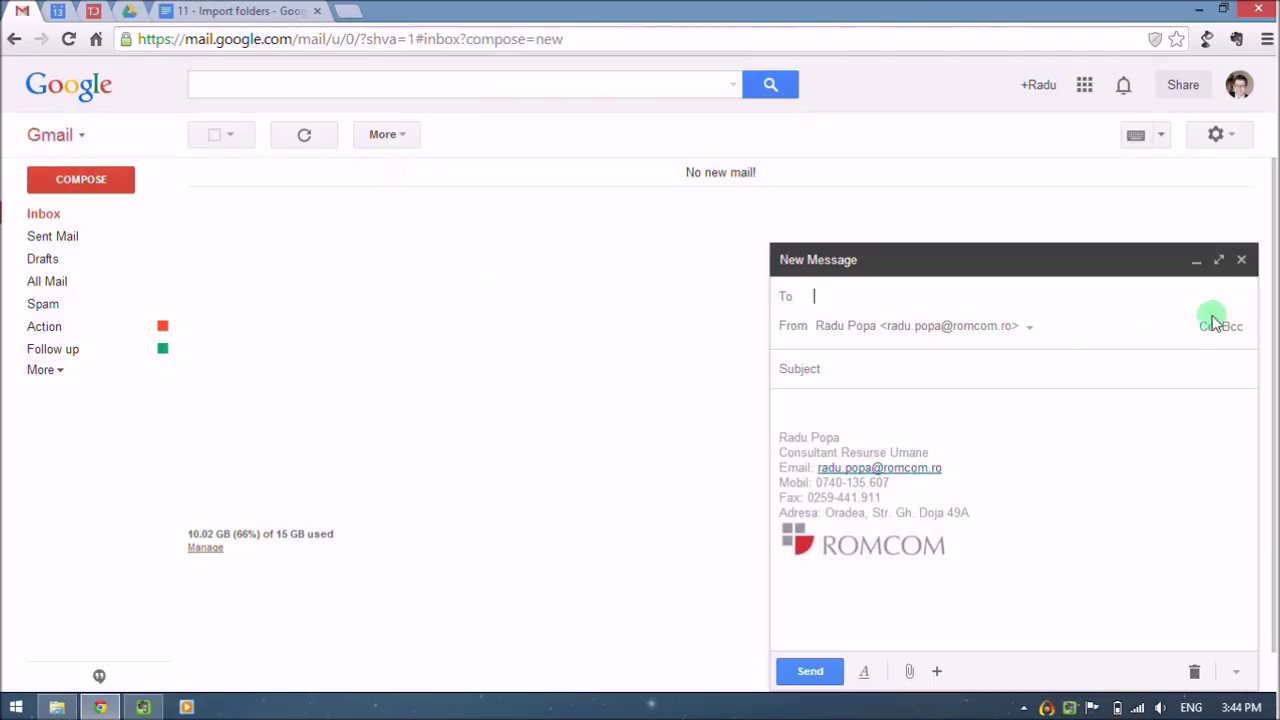
click(1212, 324)
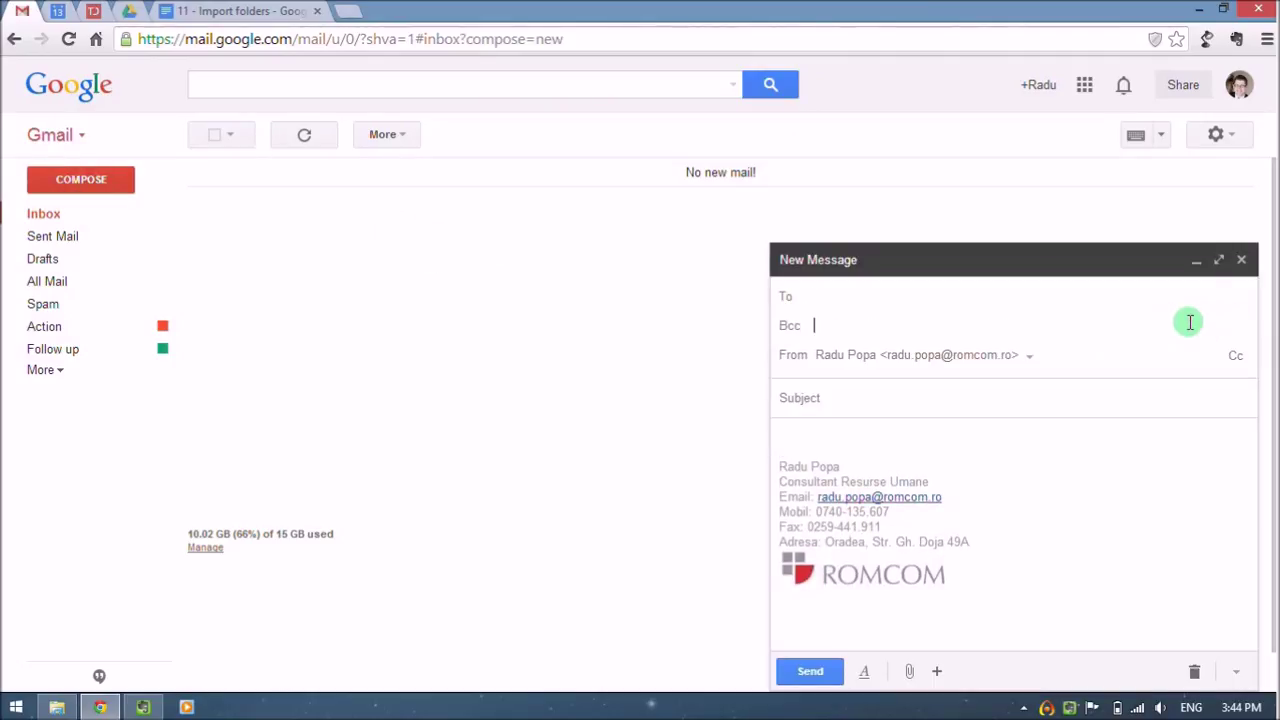
text(Evernote upload)
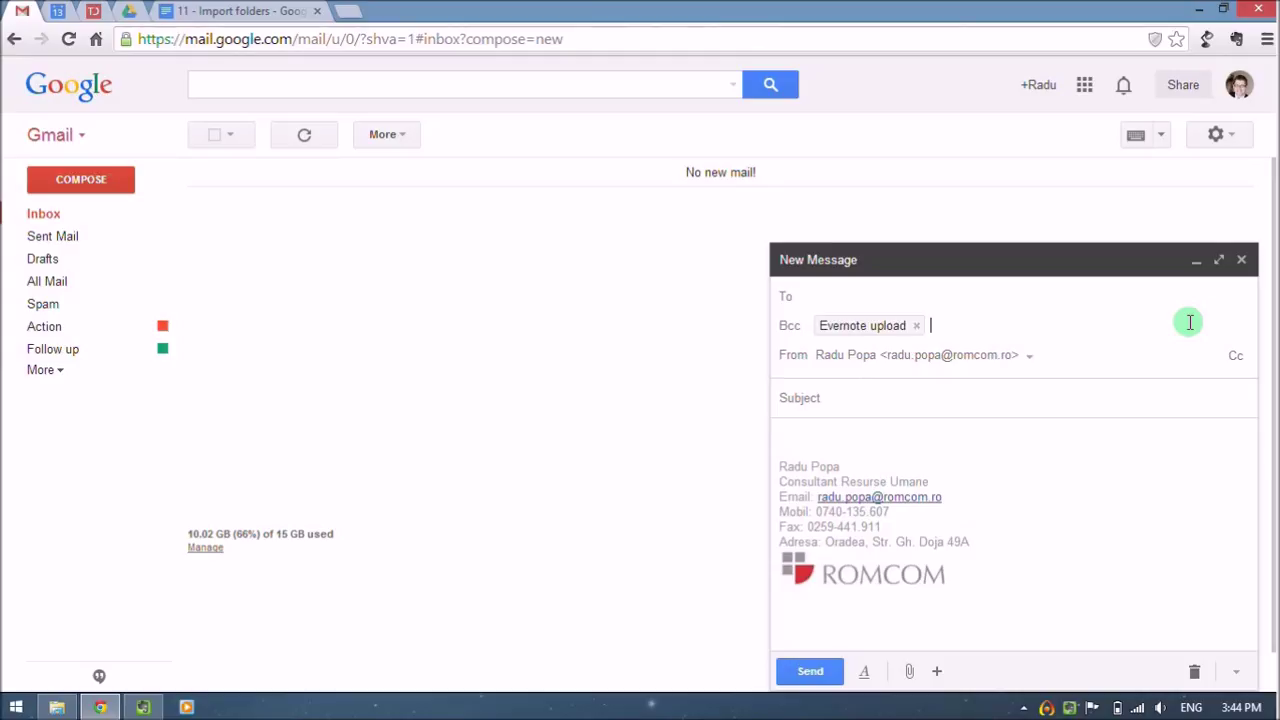